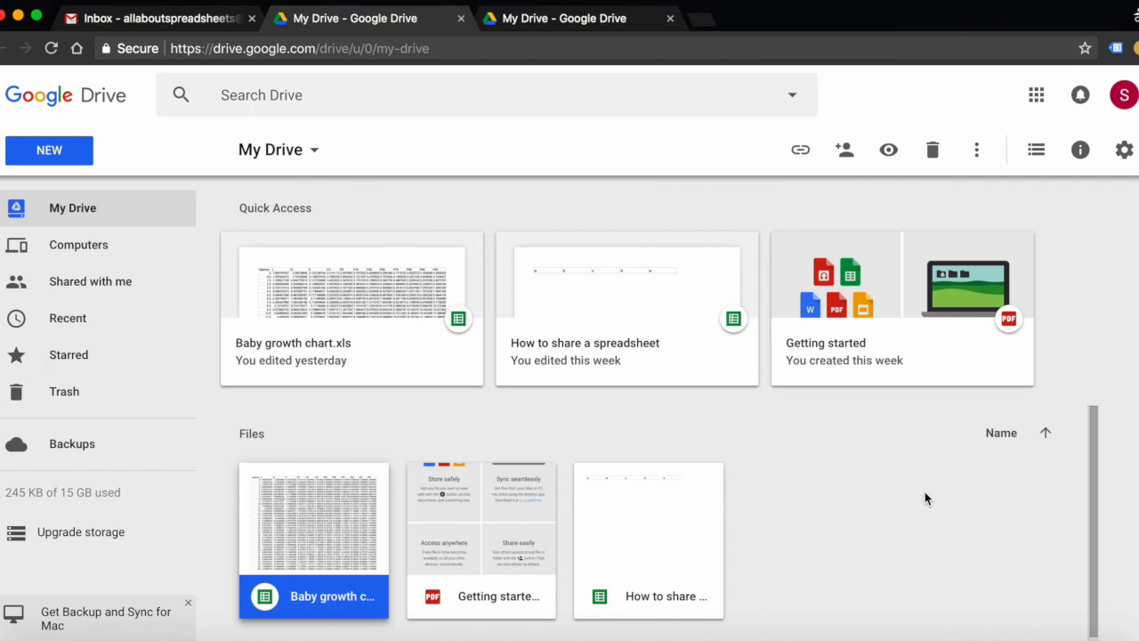
{"action": "mouse_move", "coordinate": [395, 543]}
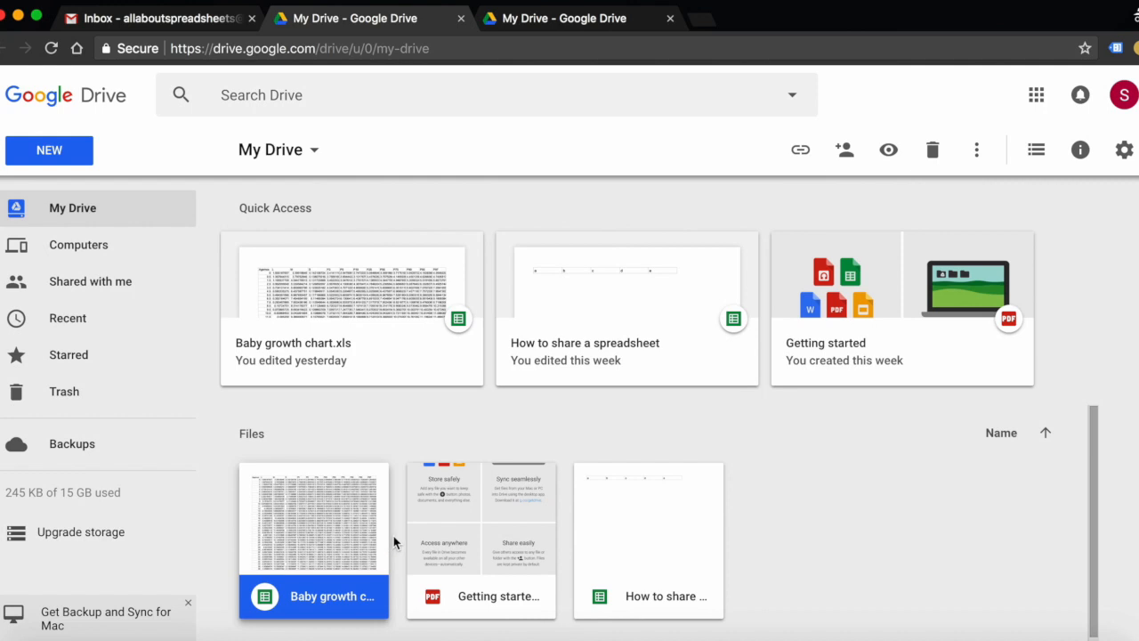
{"action": "mouse_move", "coordinate": [331, 552]}
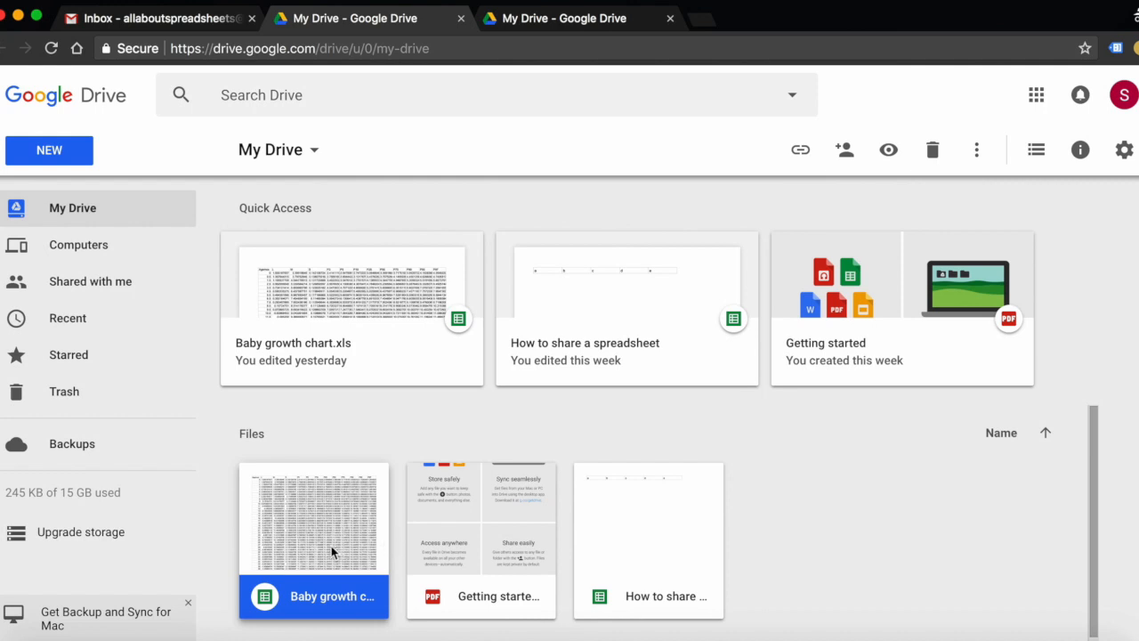
- Open Baby growth chart.xls in Sheets and bring up its File menu commands
{"action": "double_click", "coordinate": [313, 520]}
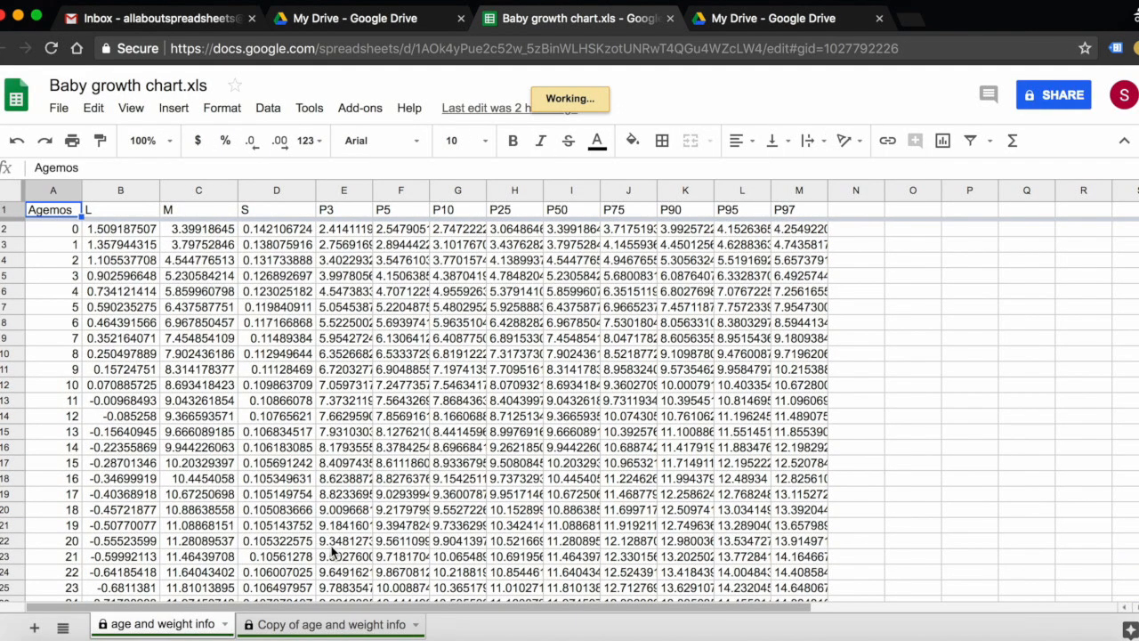
{"action": "mouse_move", "coordinate": [89, 189]}
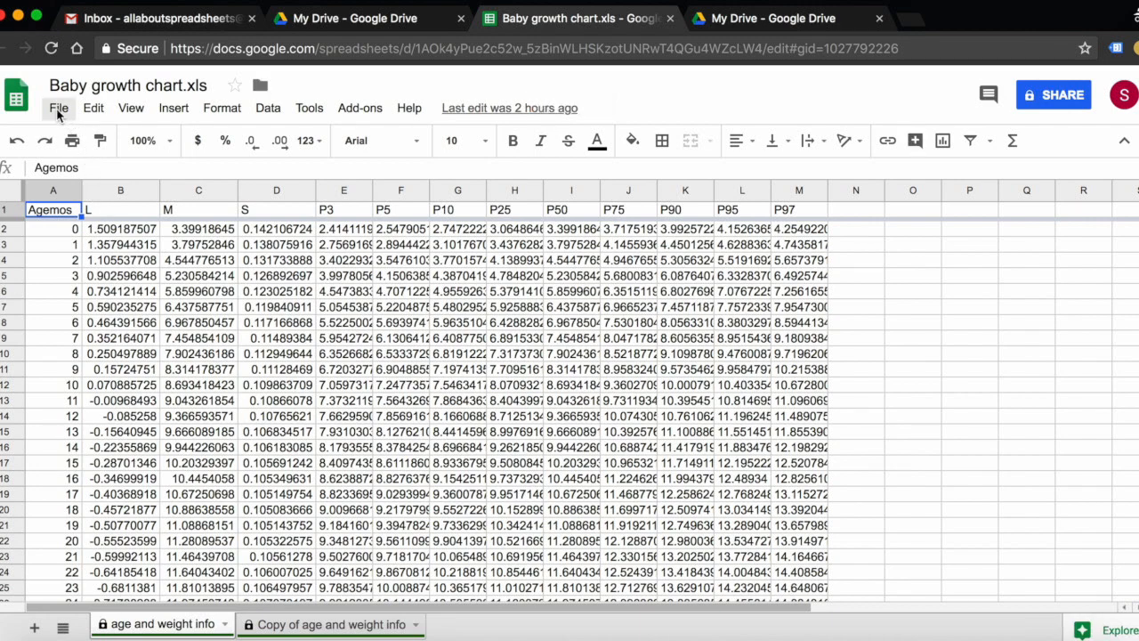
{"action": "left_click", "coordinate": [58, 108]}
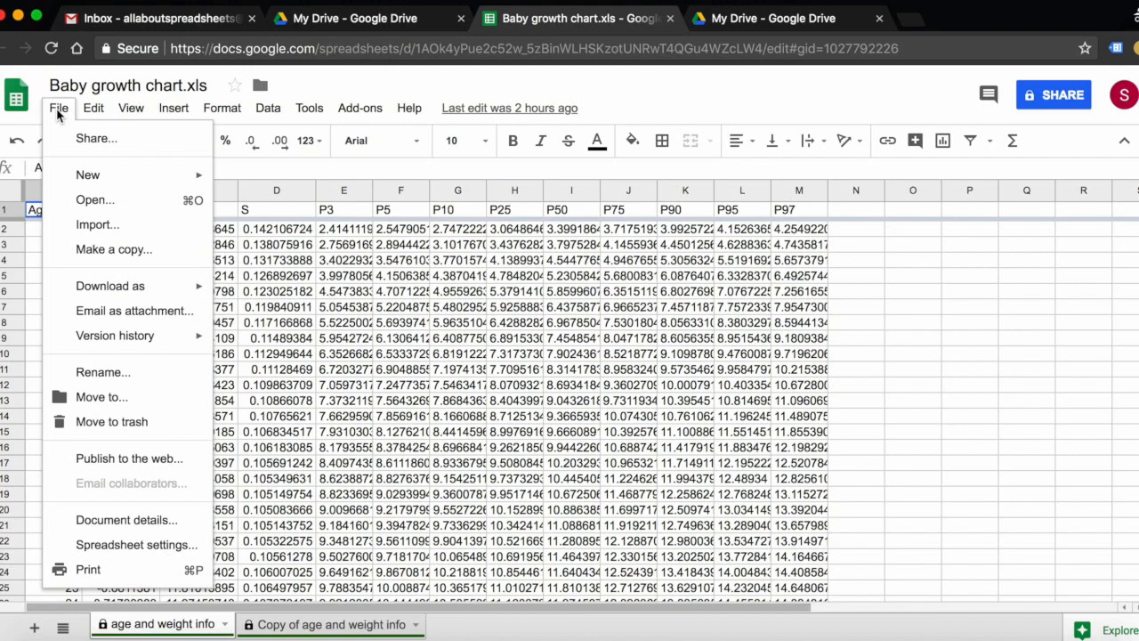
{"action": "mouse_move", "coordinate": [114, 249]}
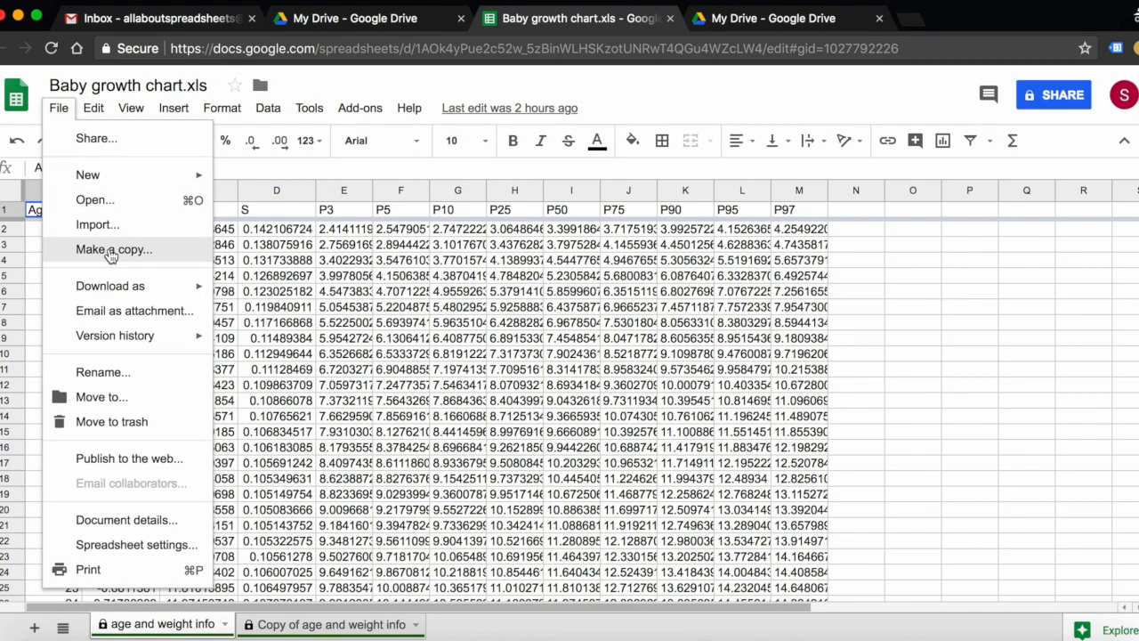
- Start a copy named 'Baby Tom growth chart' and bring up the destination folder choices
{"action": "left_click", "coordinate": [114, 249]}
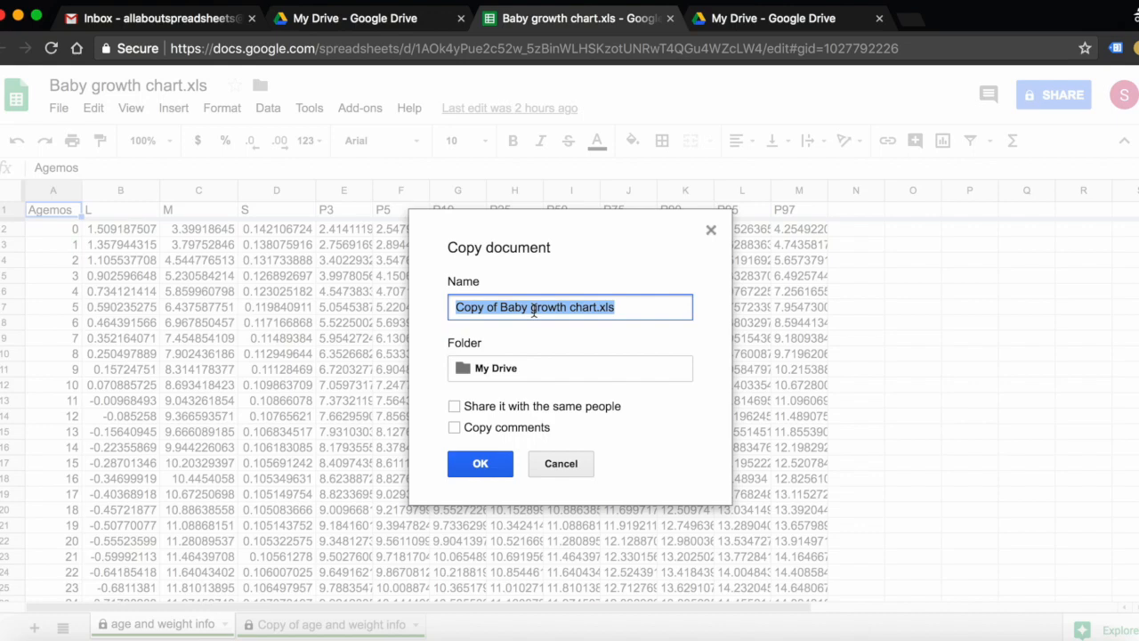
{"action": "type", "text": "Baby"}
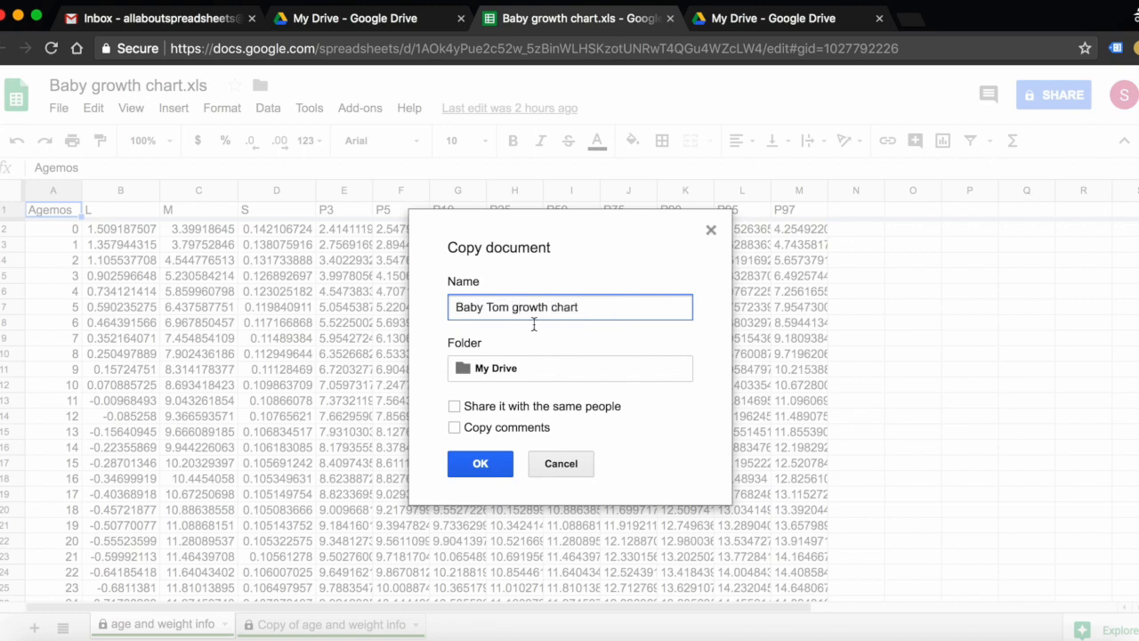
{"action": "left_click", "coordinate": [570, 367]}
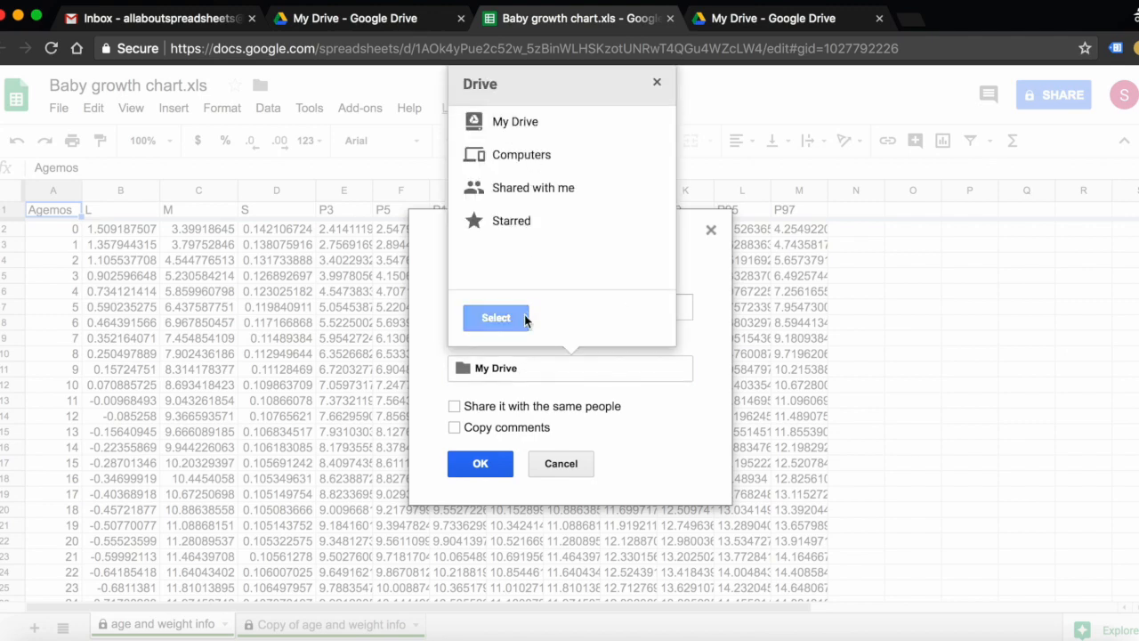
- Keep the copy in My Drive with 'Share it with the same people' and 'Copy comments' unticked
{"action": "left_click", "coordinate": [495, 317]}
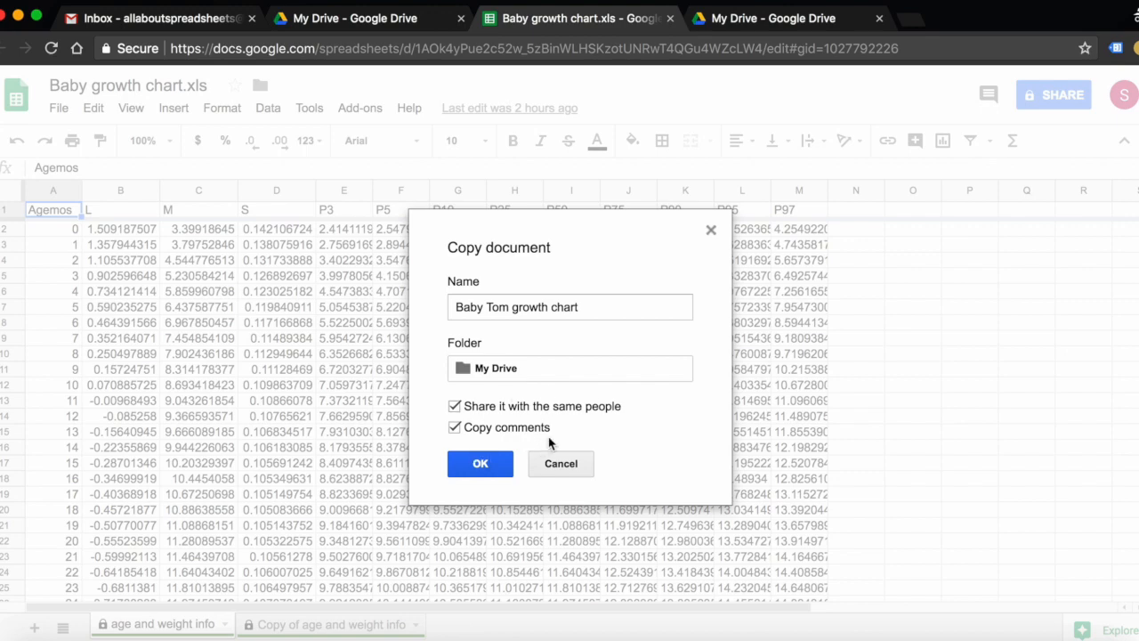
{"action": "mouse_move", "coordinate": [566, 441]}
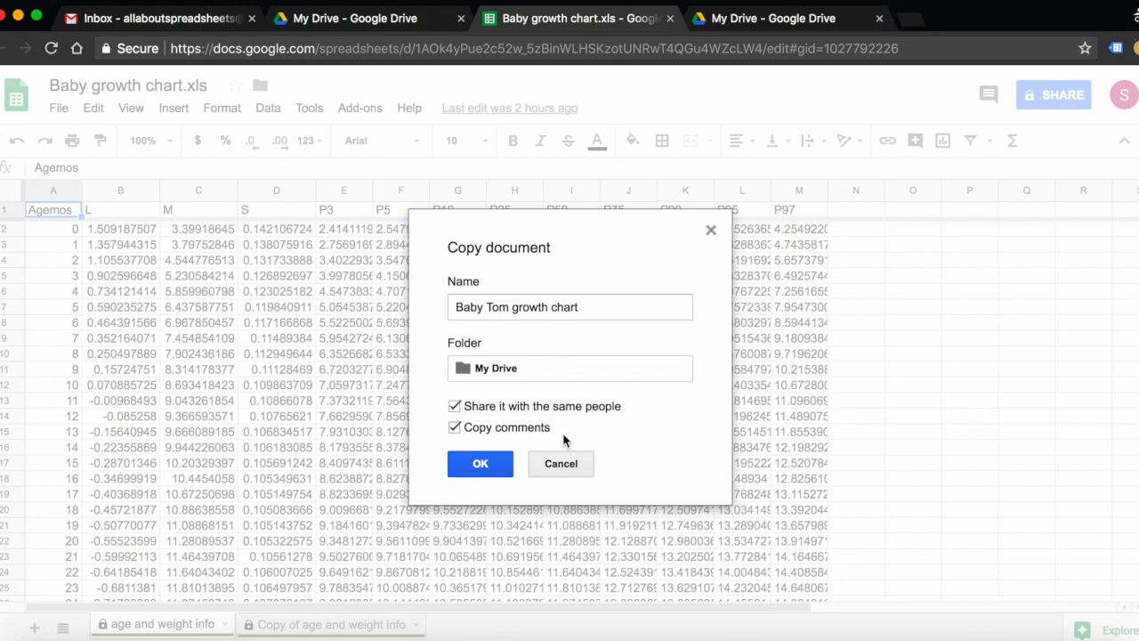
{"action": "left_click", "coordinate": [456, 405]}
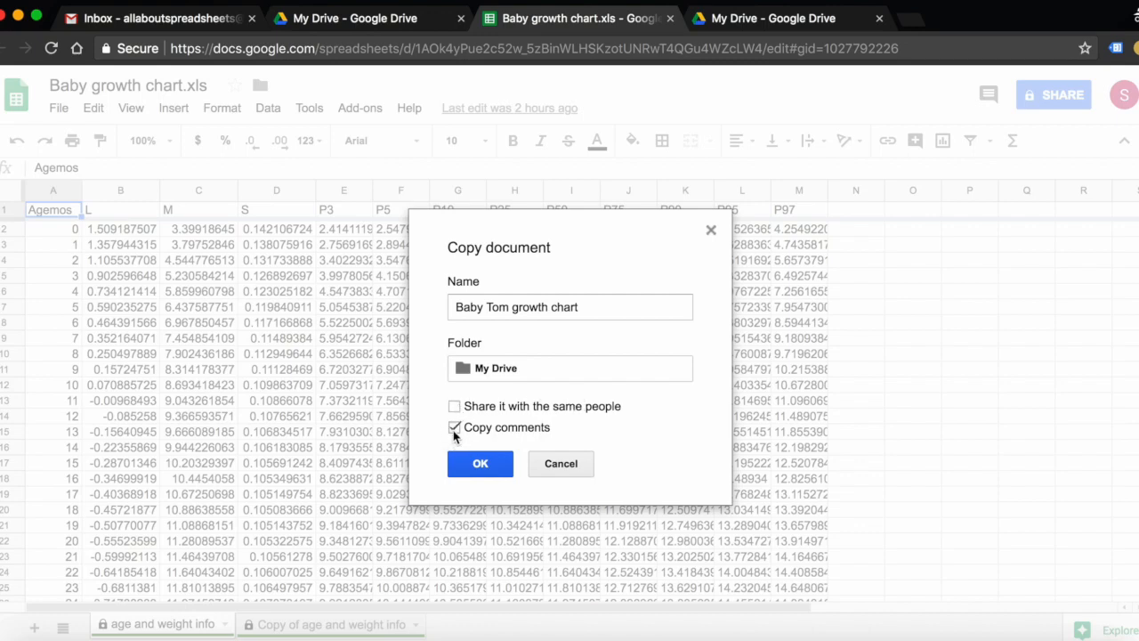
{"action": "left_click", "coordinate": [454, 427]}
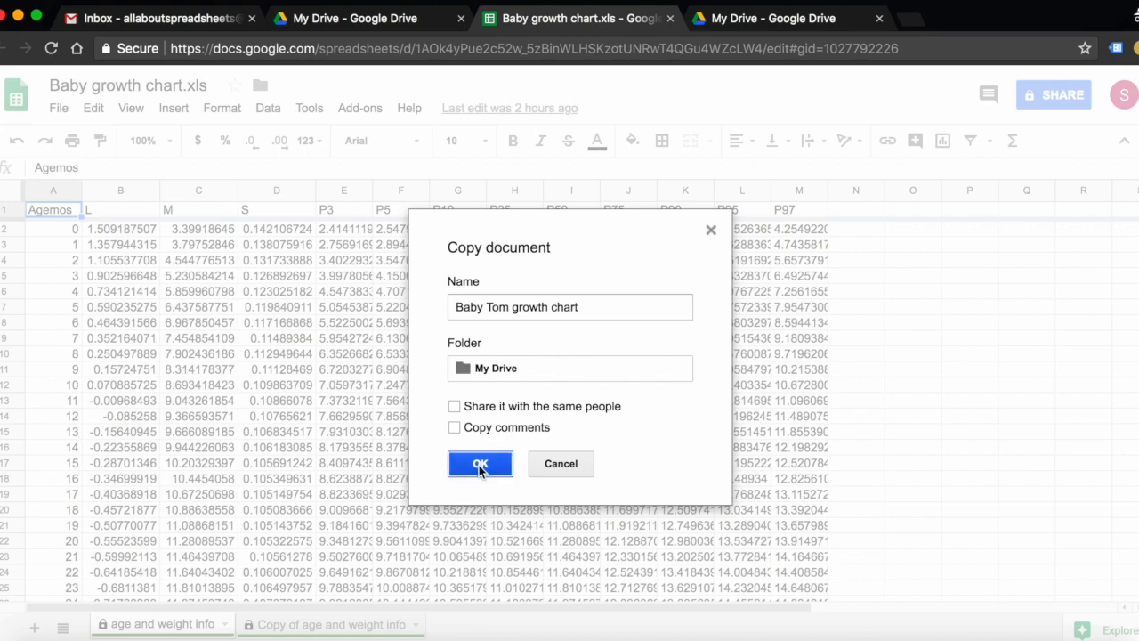
- Confirm the Copy document dialog to create and open the private Baby Tom growth chart copy
{"action": "left_click", "coordinate": [480, 463]}
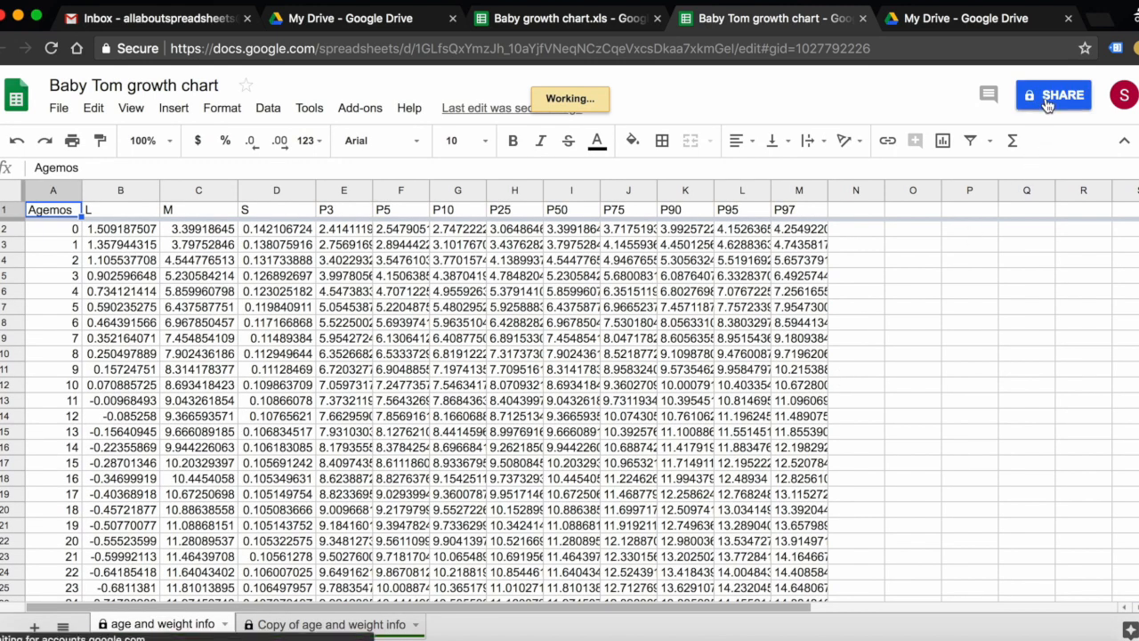
{"action": "mouse_move", "coordinate": [1029, 94]}
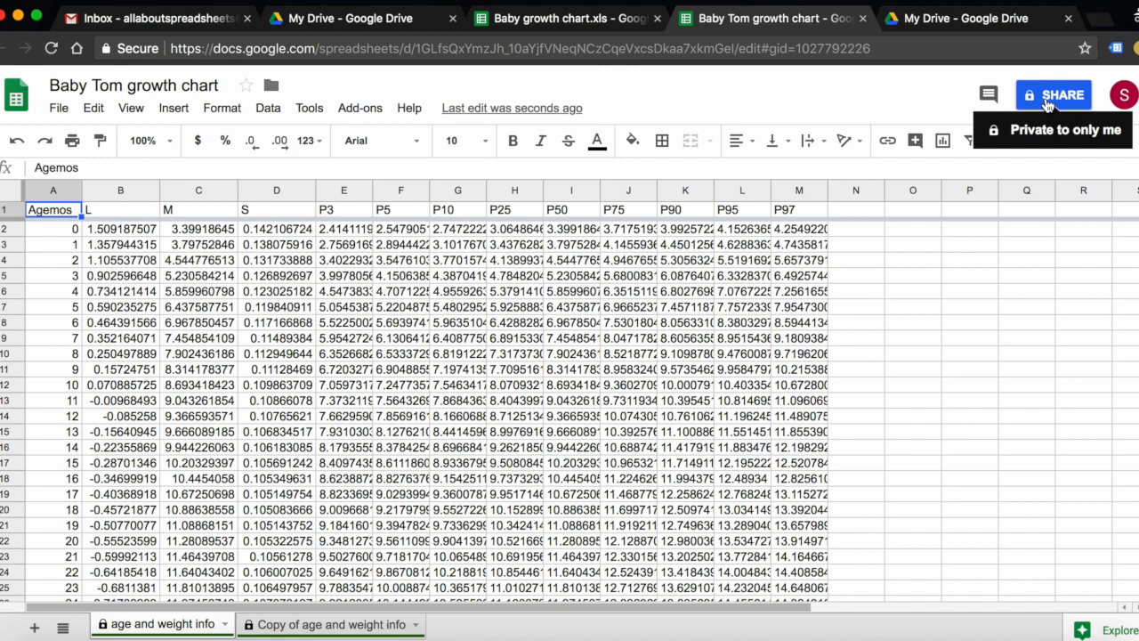
{"action": "mouse_move", "coordinate": [388, 449]}
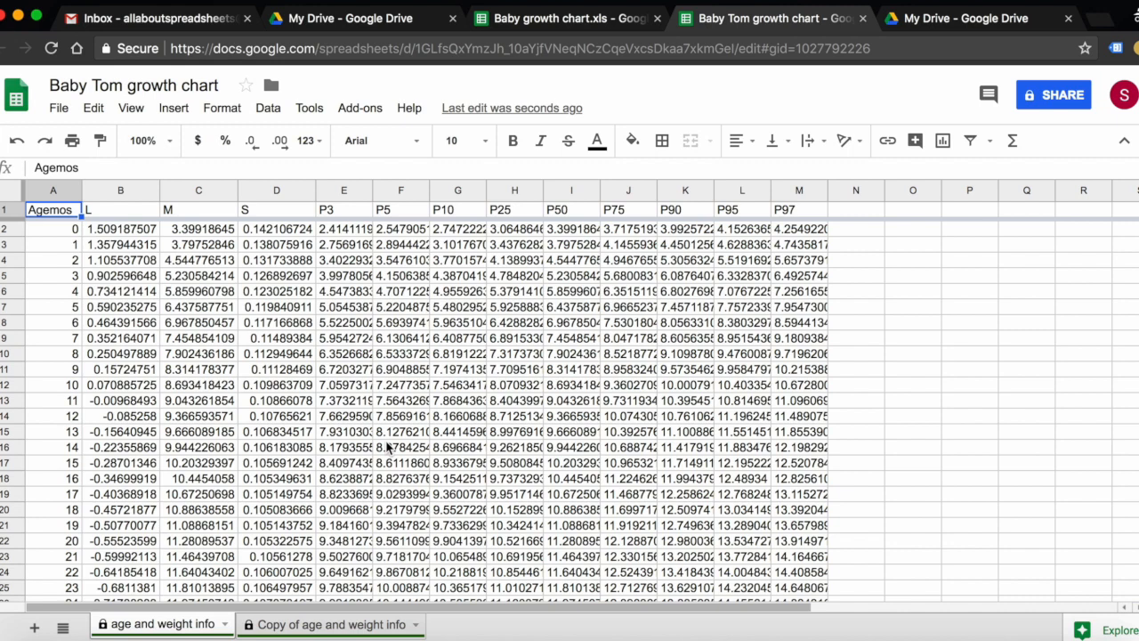
{"action": "mouse_move", "coordinate": [146, 602]}
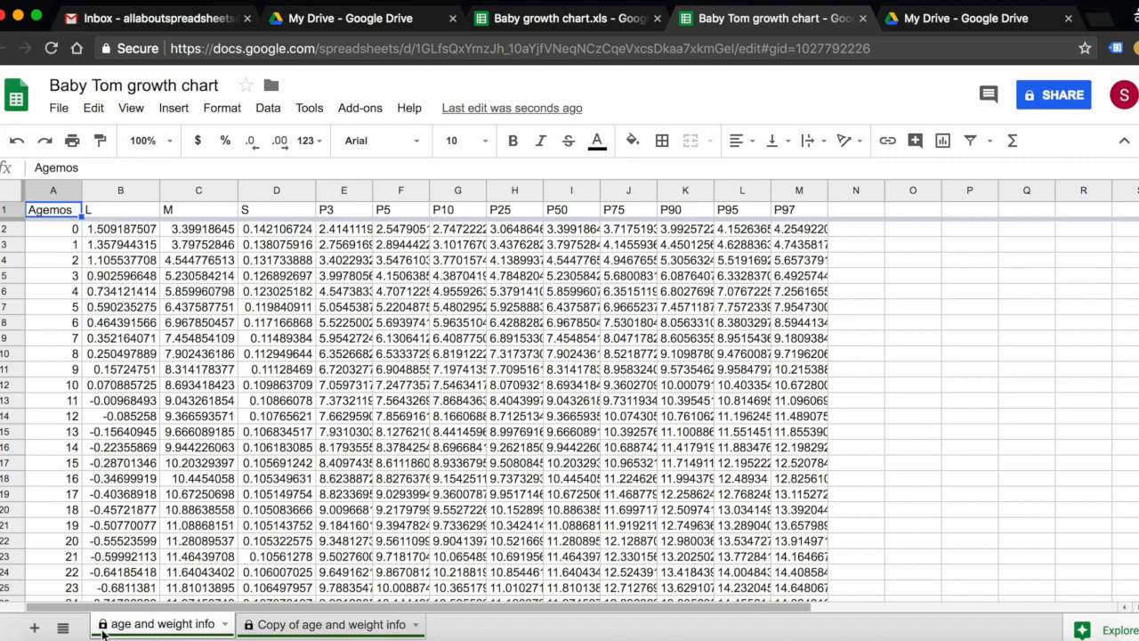
{"action": "mouse_move", "coordinate": [146, 634]}
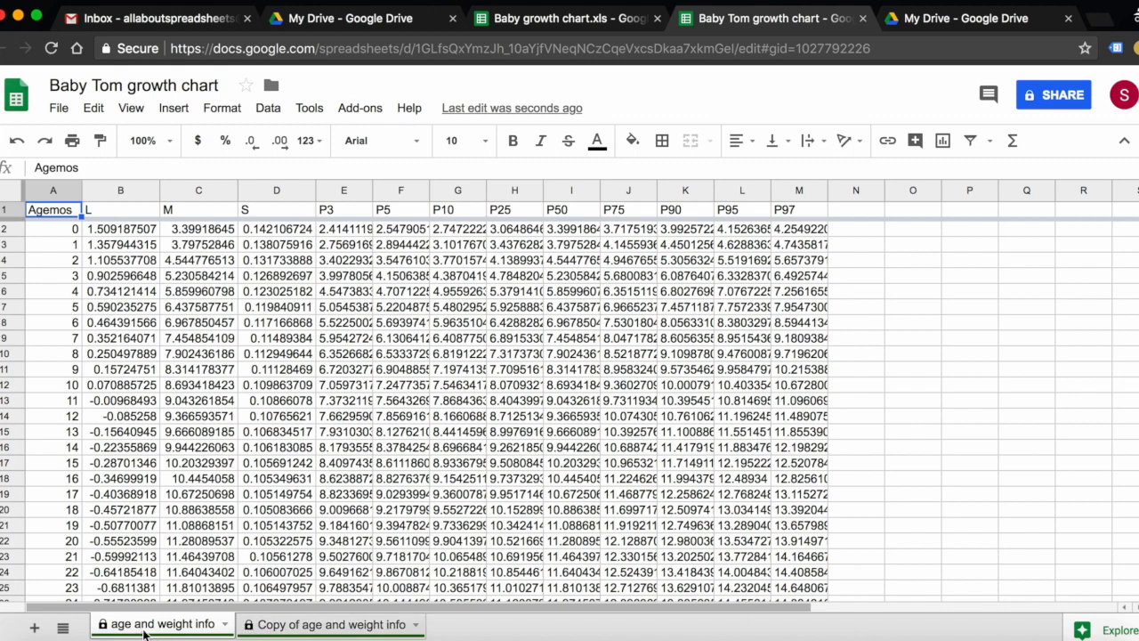